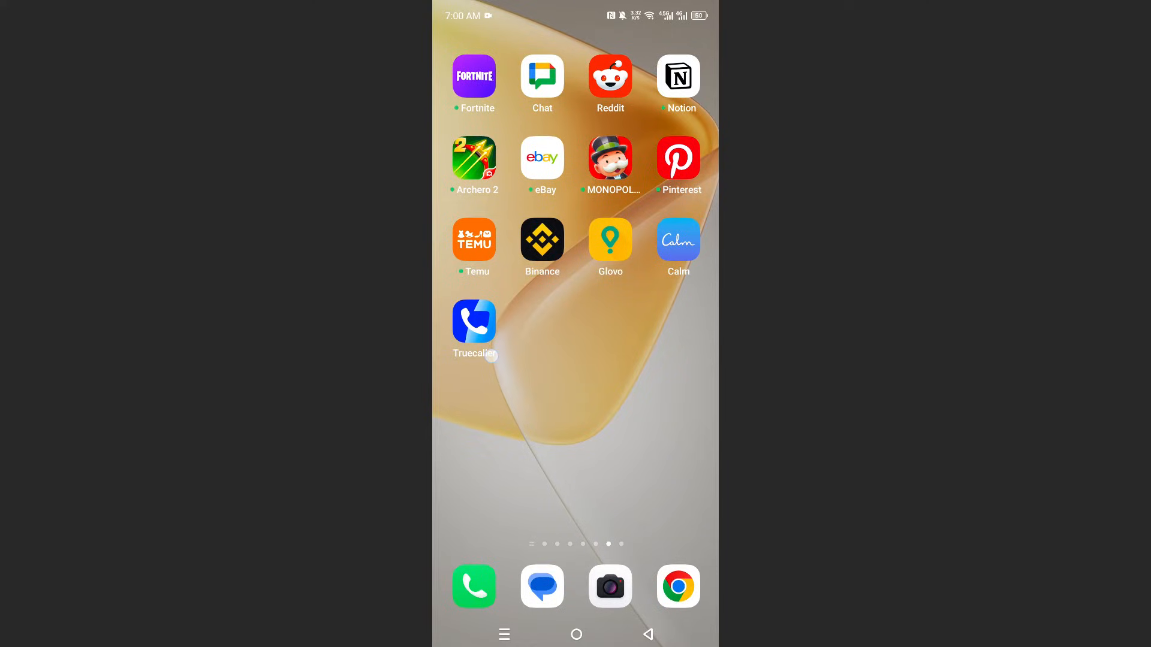
# Step: Launch Truecaller from the home screen to its call history
pyautogui.click(474, 321)
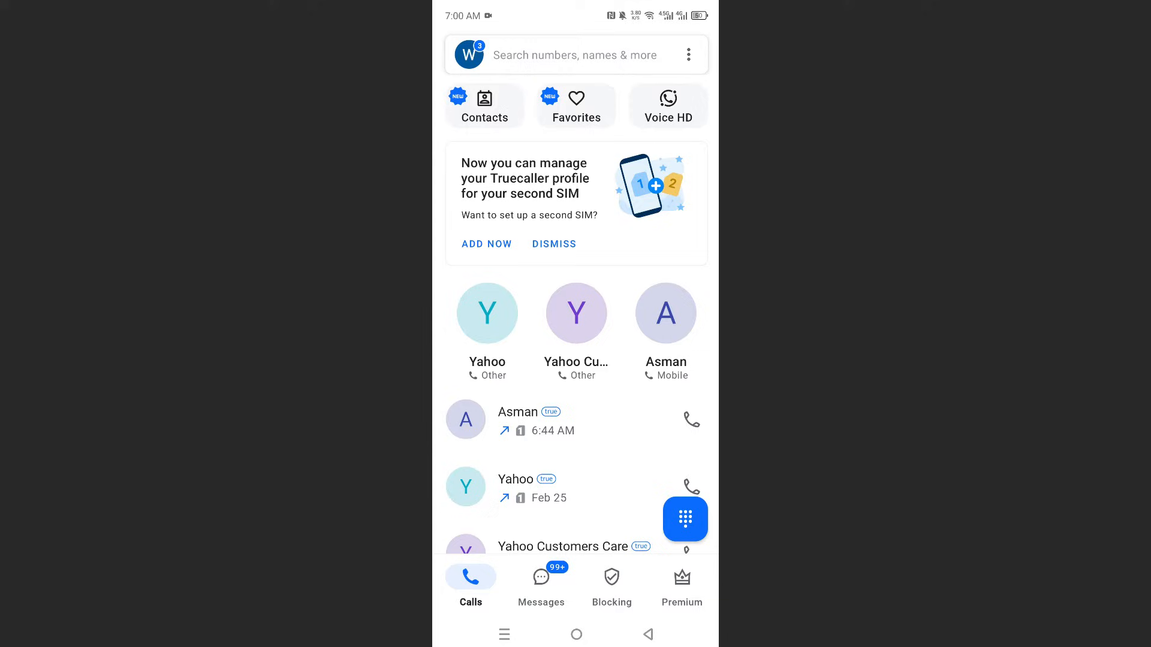
# Step: Go through the three-dot menu and Settings to your own profile page
pyautogui.click(688, 54)
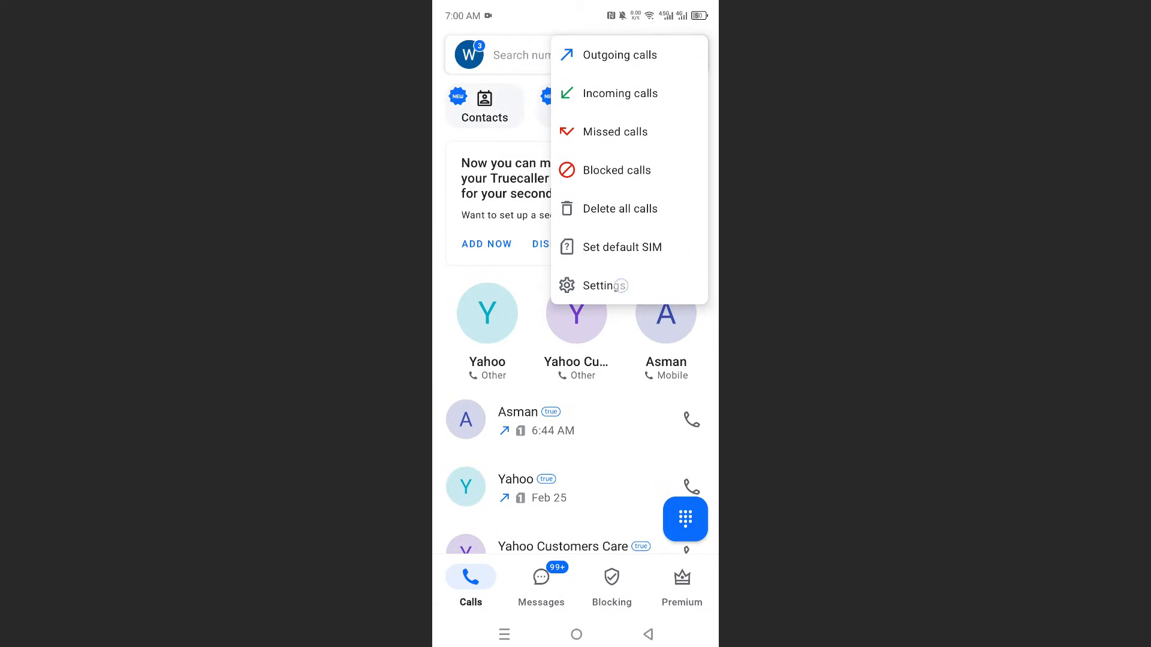
pyautogui.click(604, 285)
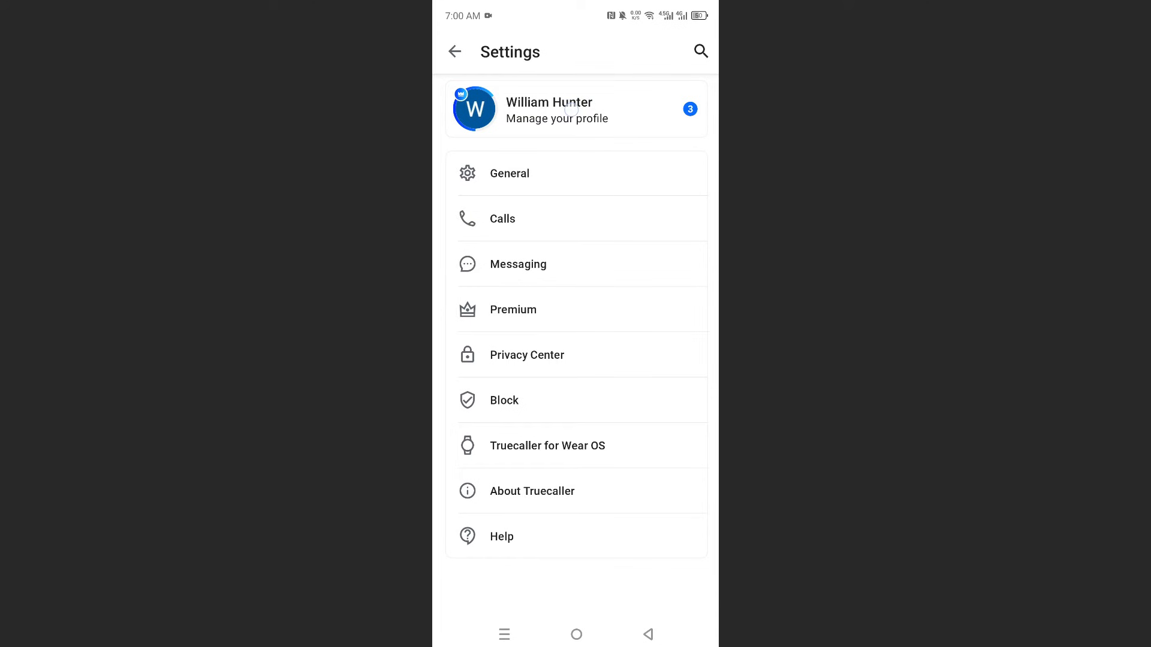
pyautogui.click(576, 109)
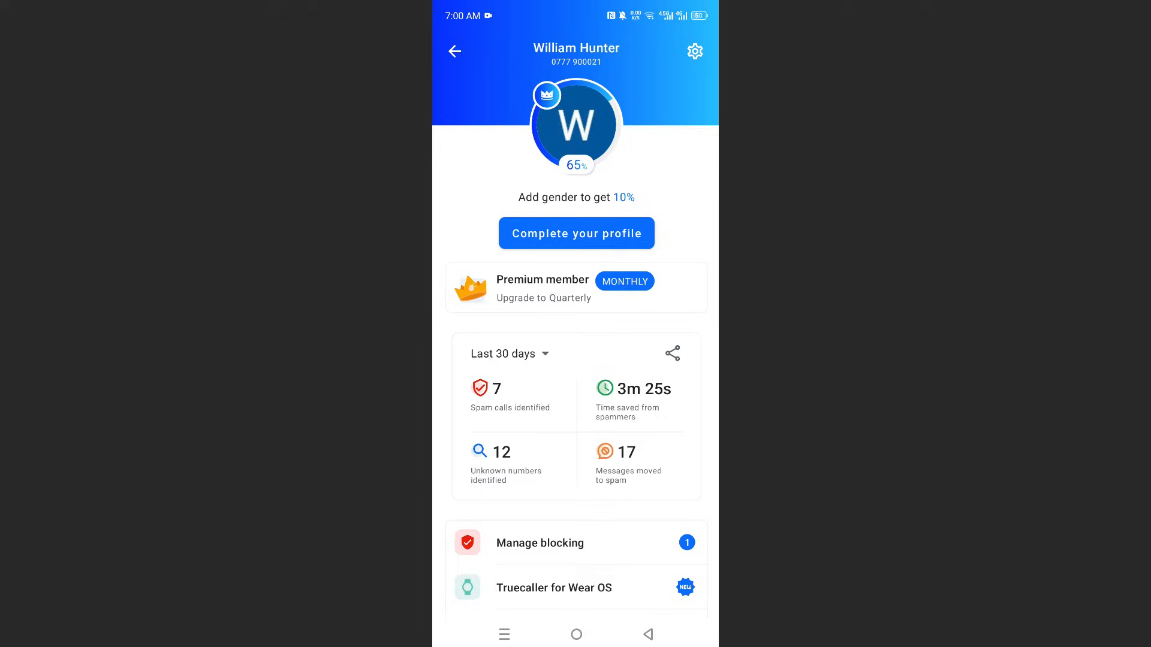
pyautogui.click(577, 233)
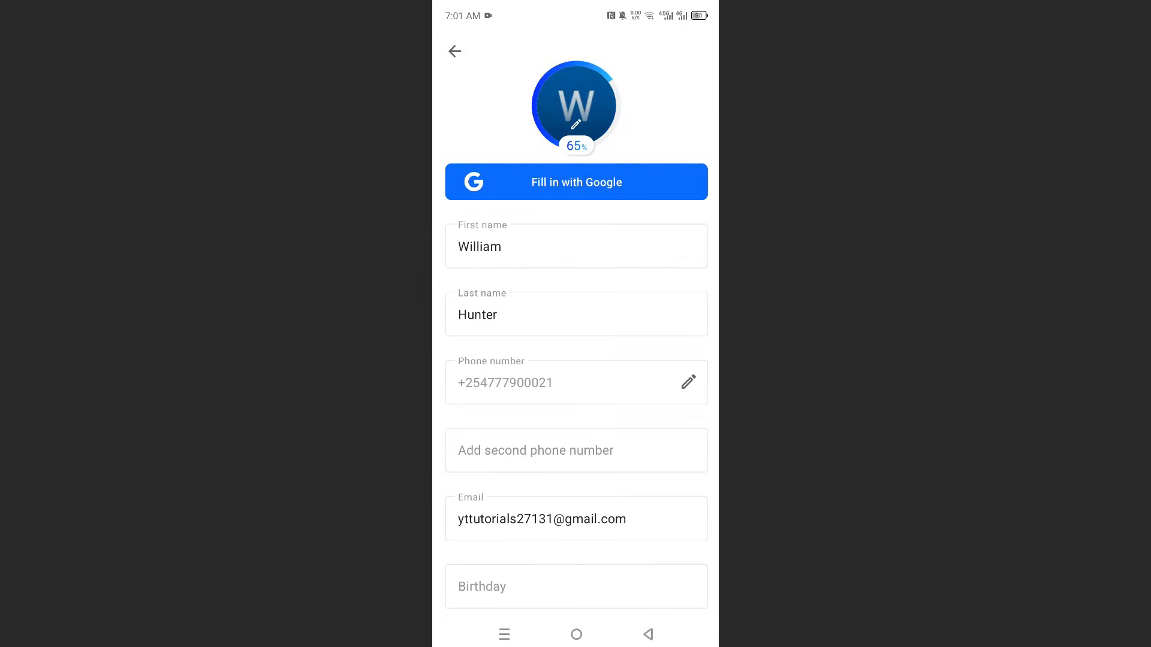
pyautogui.scroll(3)
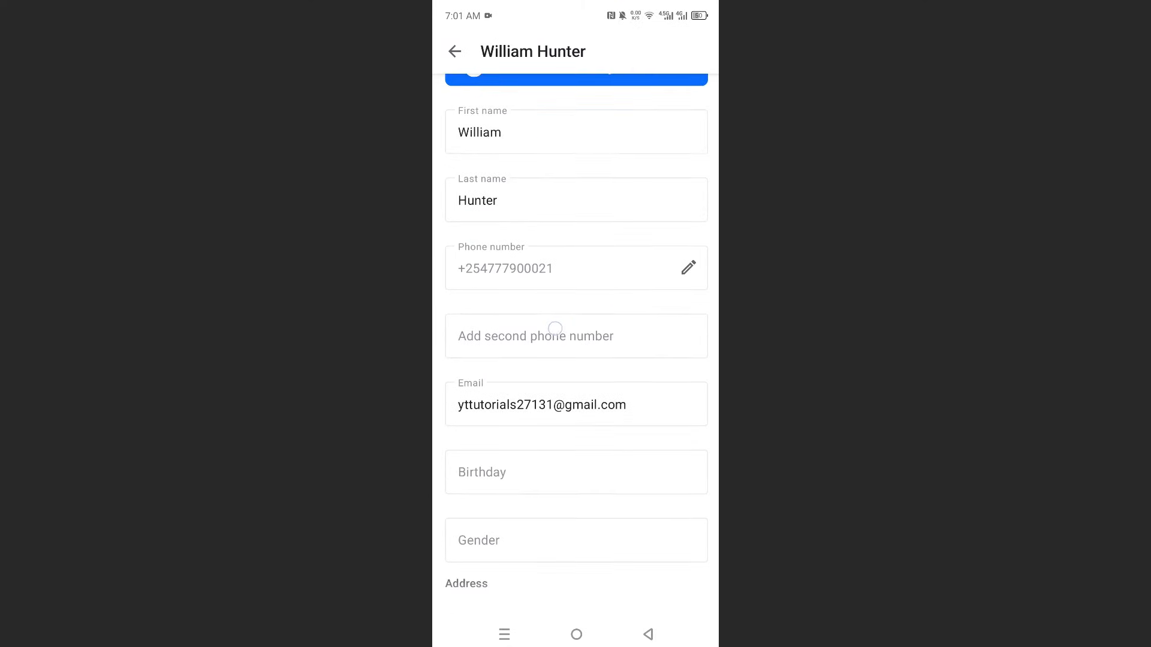
pyautogui.scroll(3)
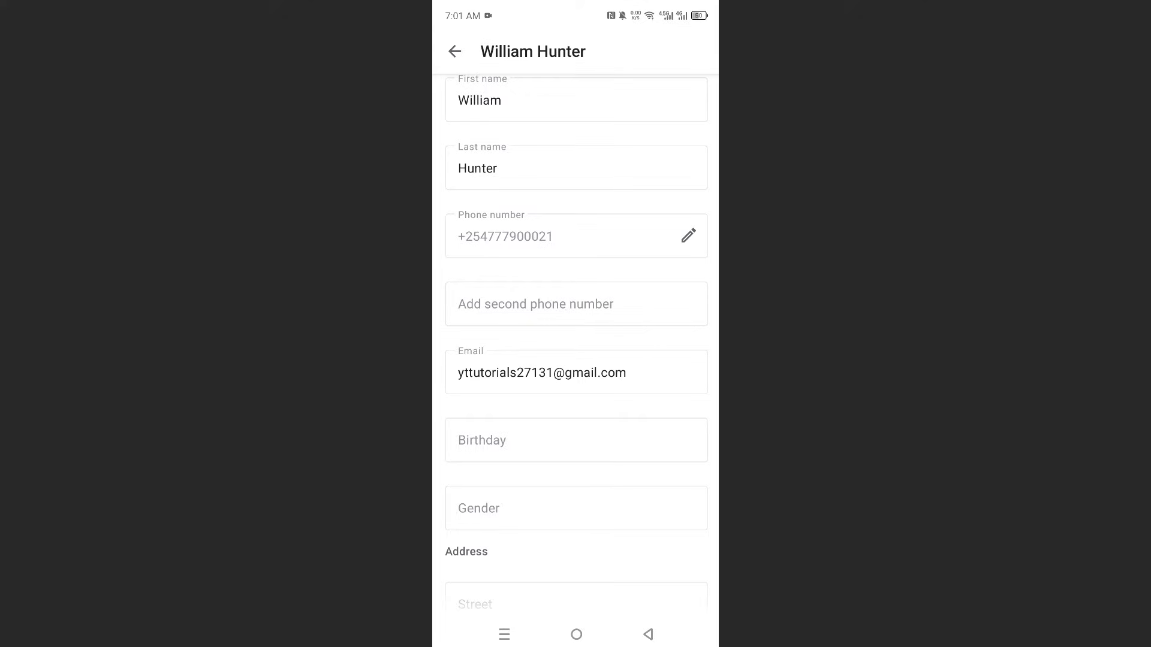
pyautogui.click(574, 311)
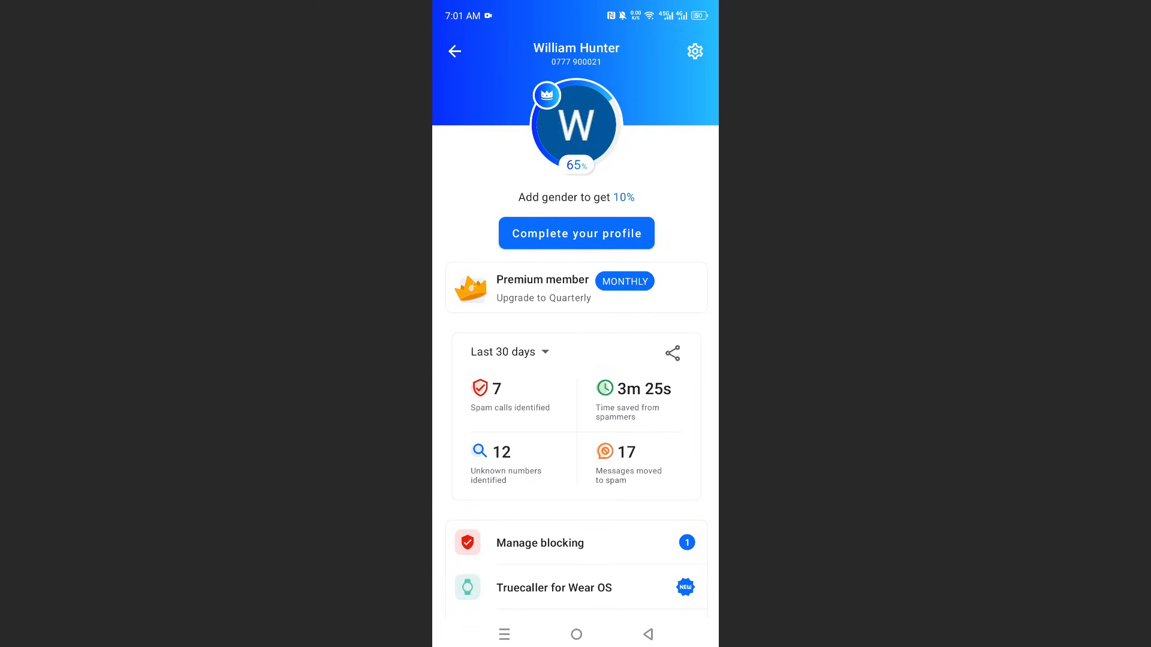
# Step: Return to the call log and bring up 'Set default SIM' from the three-dot menu
pyautogui.click(694, 52)
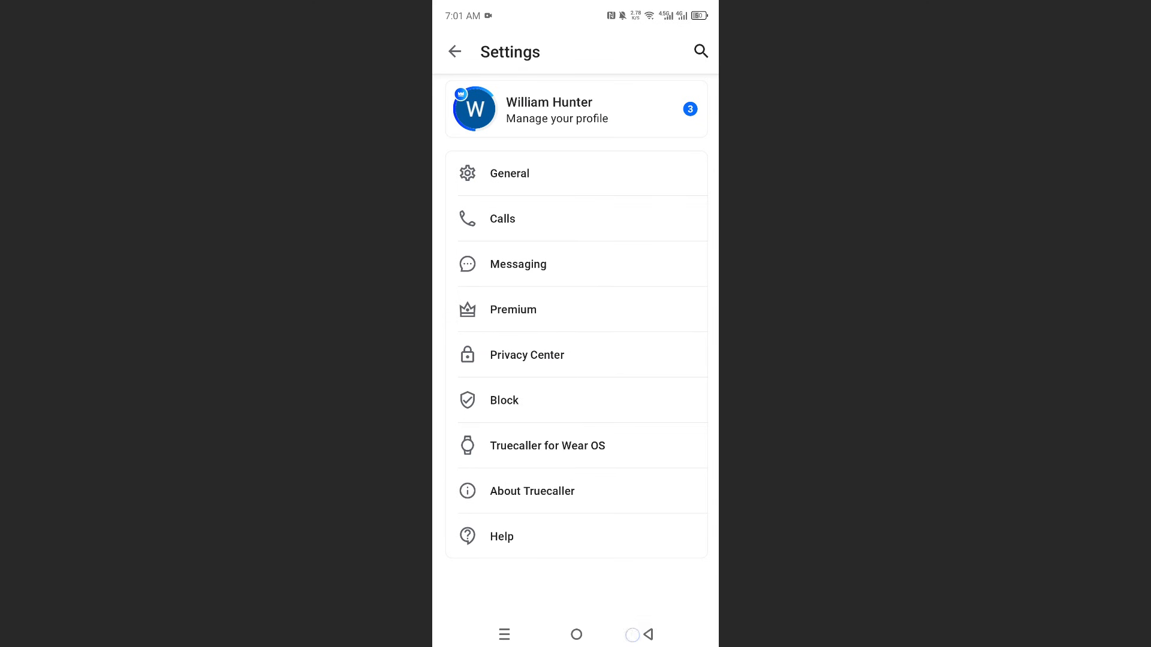
pyautogui.click(453, 51)
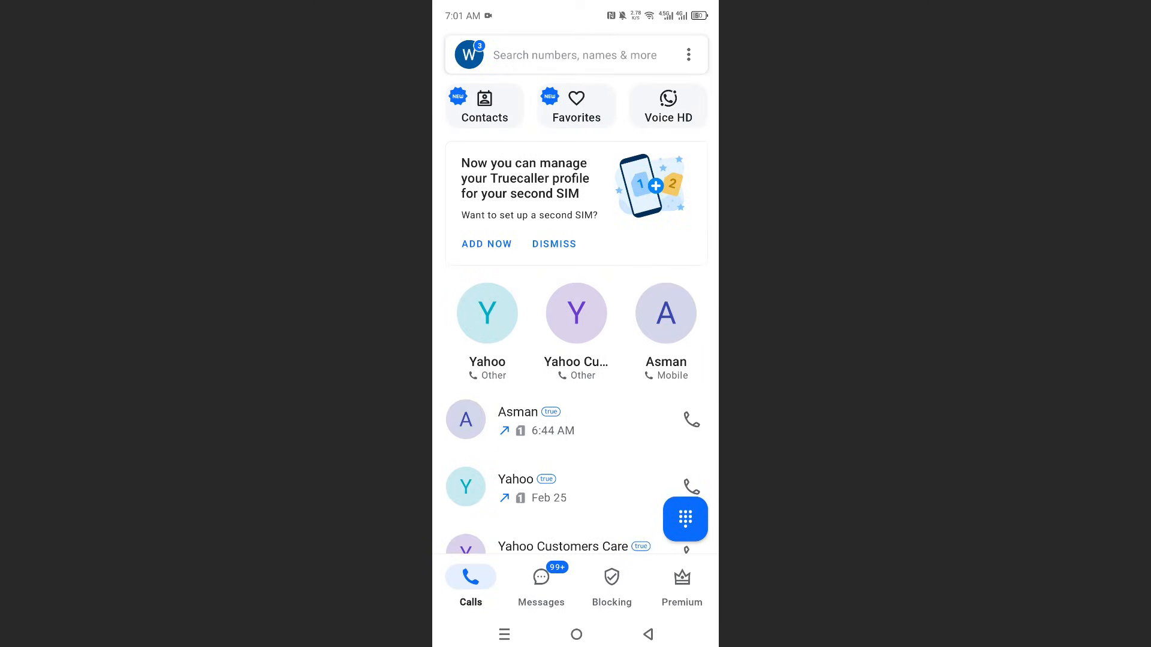
pyautogui.click(688, 54)
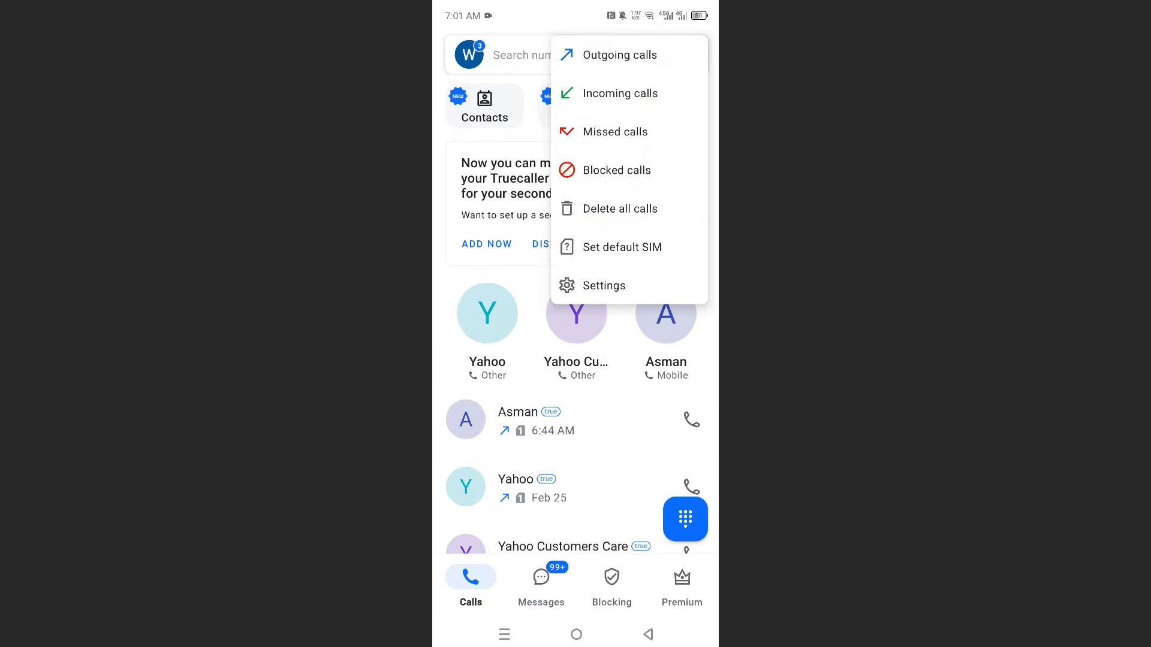
pyautogui.click(627, 247)
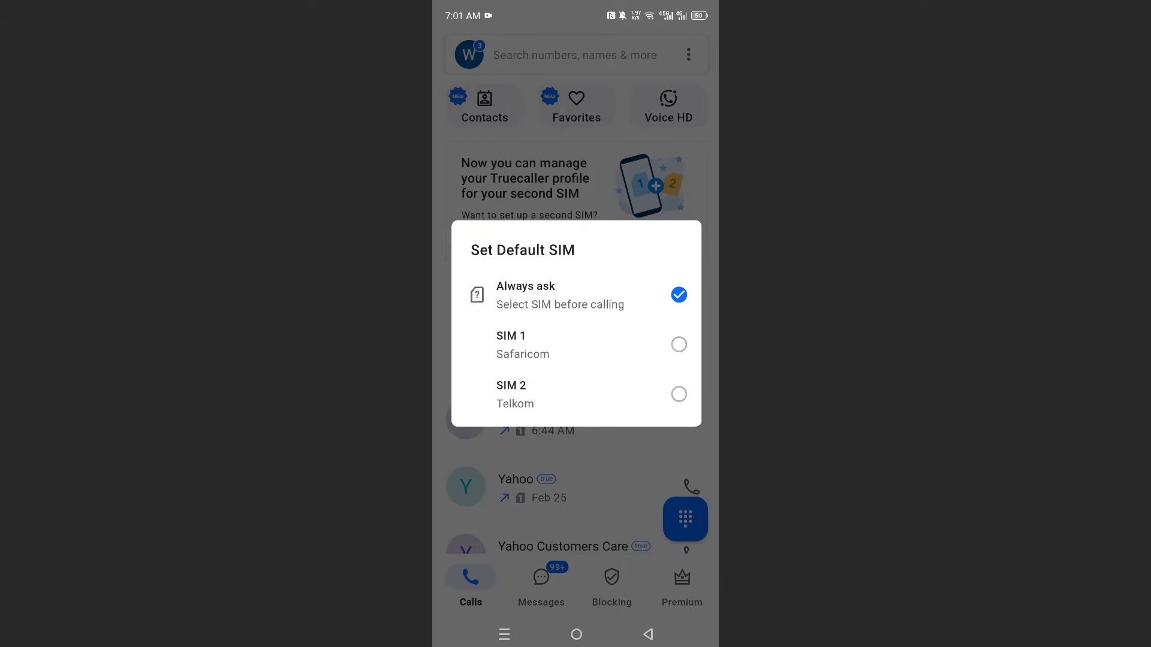